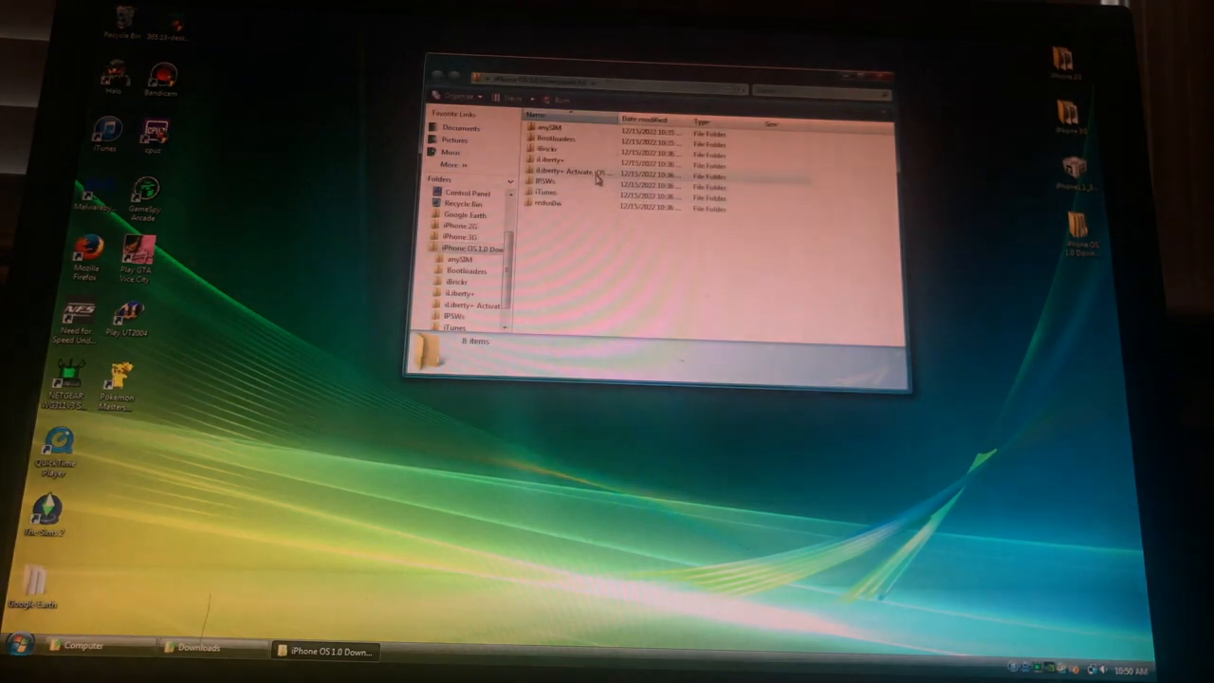
mouse_move(583, 172)
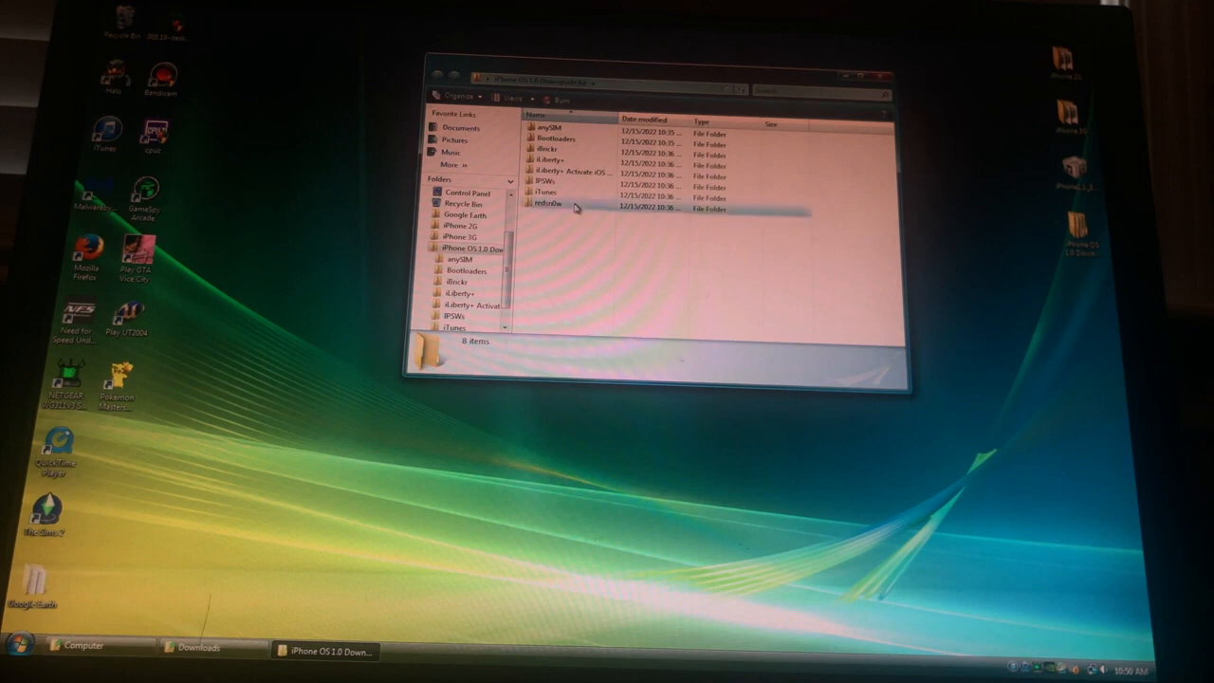
Step: Open the redsn0w folder in the downgrade kit to list the redsn0w application
double_click(548, 202)
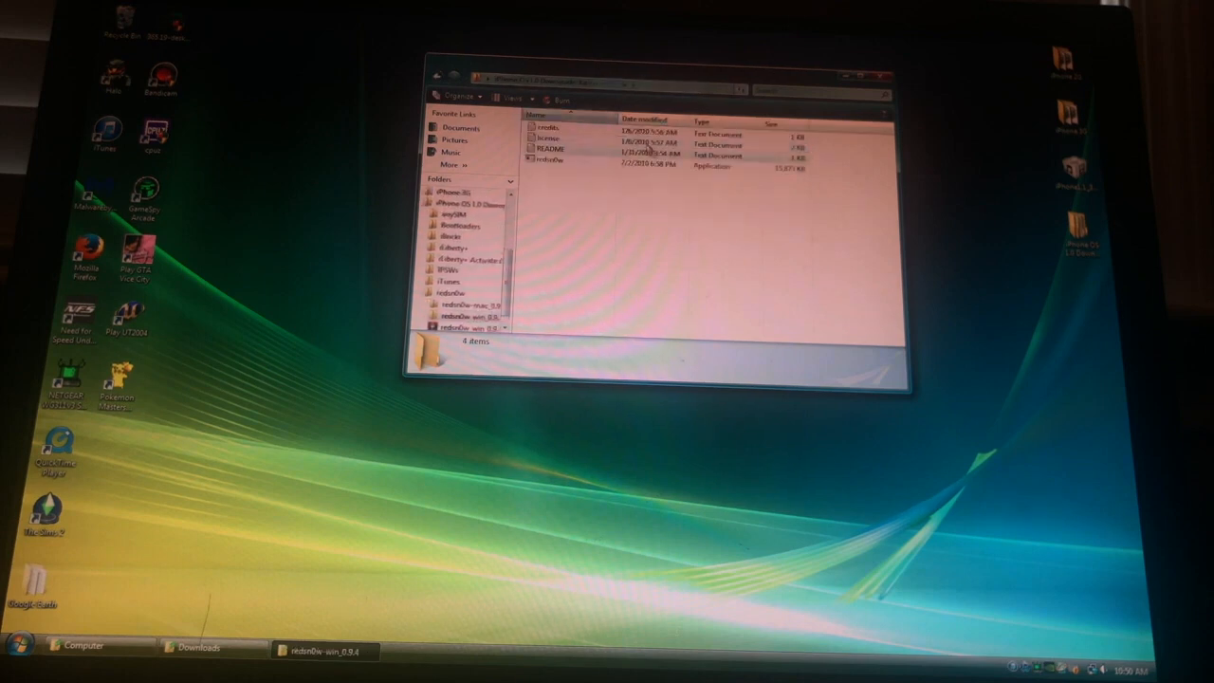
Step: Launch redsn0w 0.9.4, select the current firmware IPSW, and start jailbreak data preparation
double_click(551, 160)
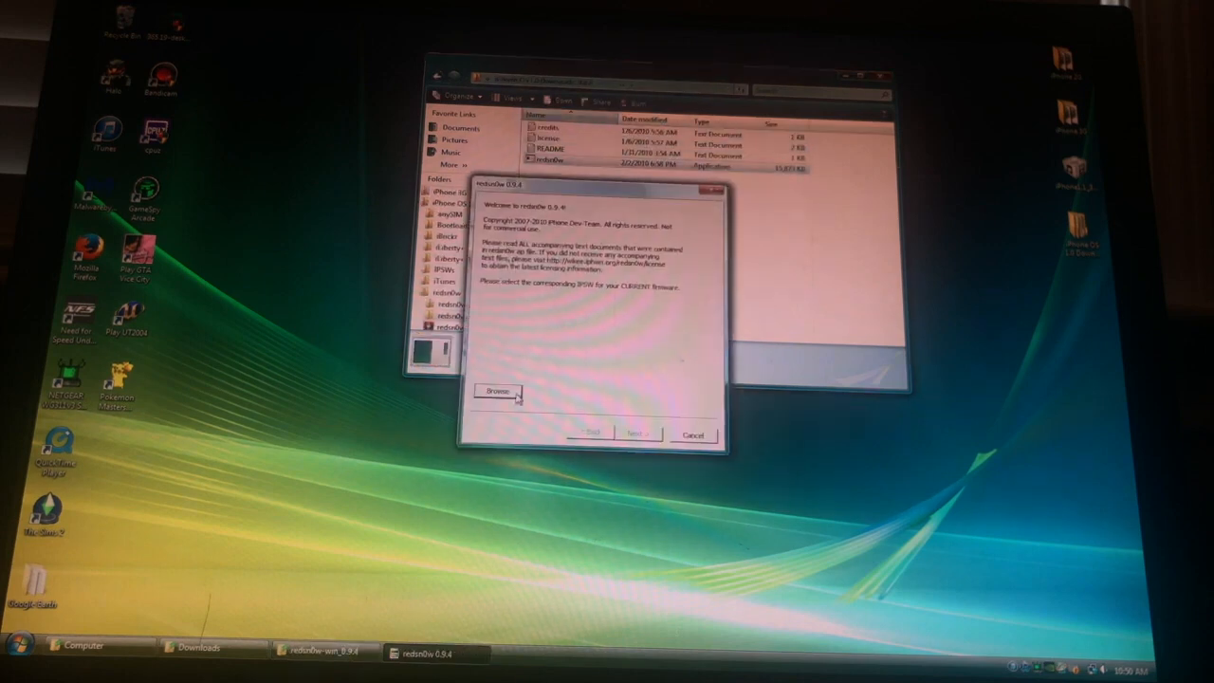
left_click(496, 390)
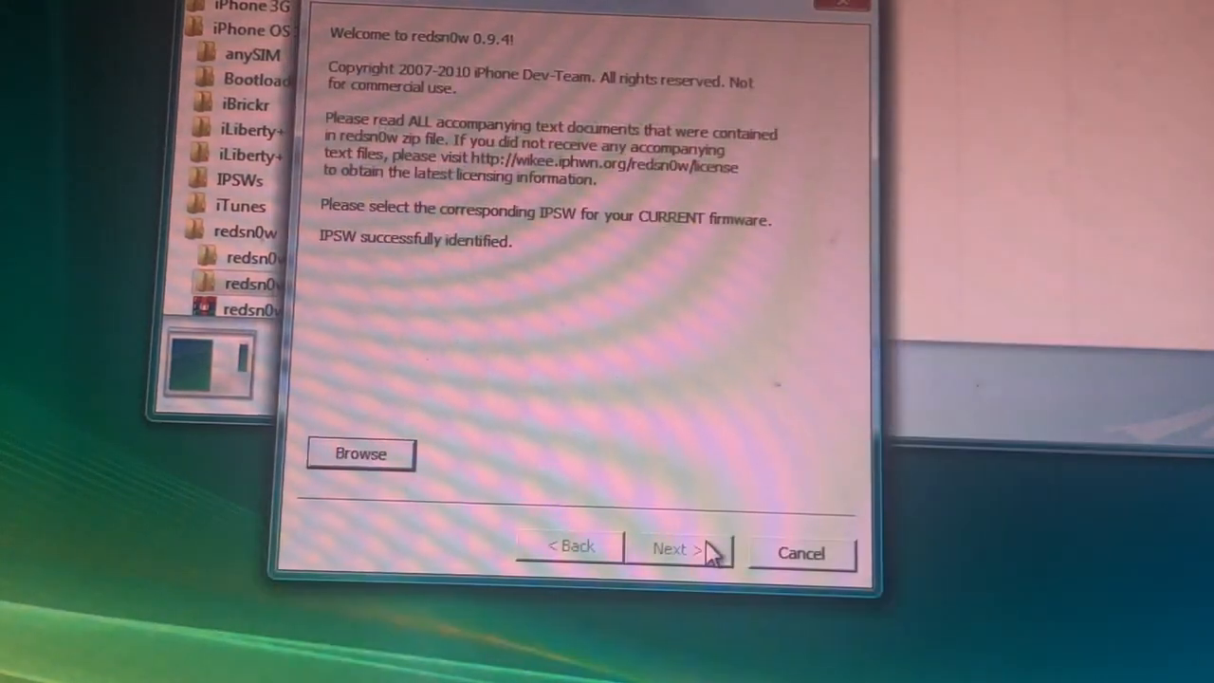
left_click(360, 453)
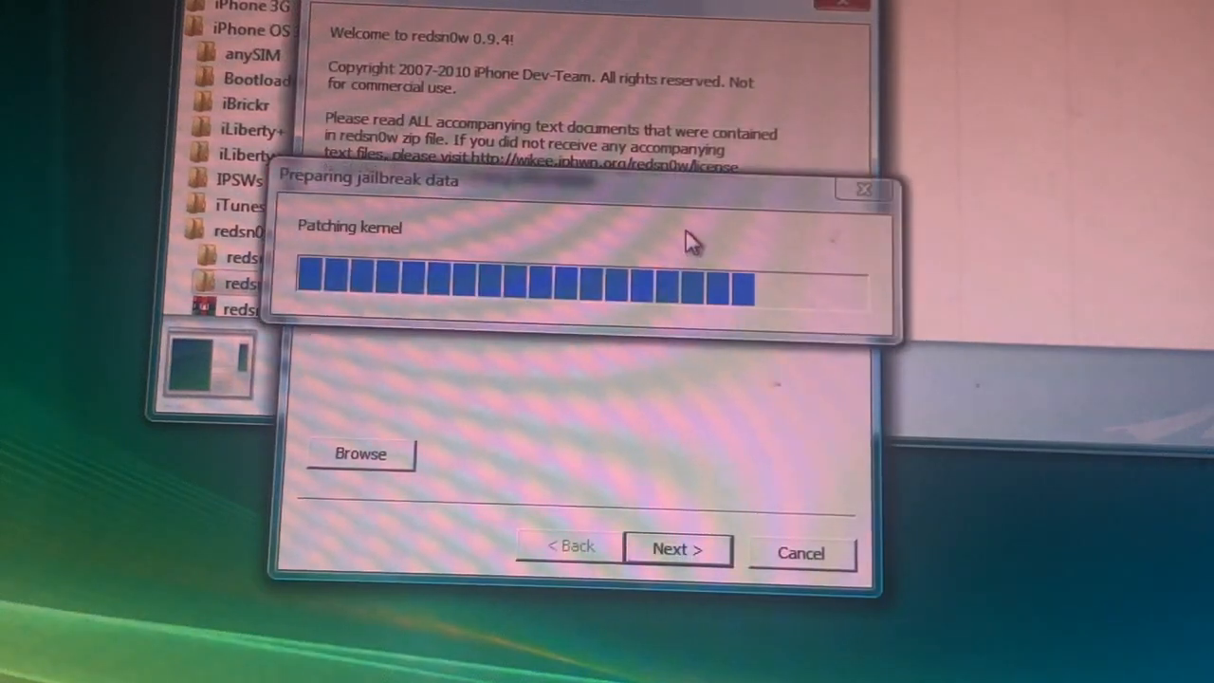
mouse_move(555, 199)
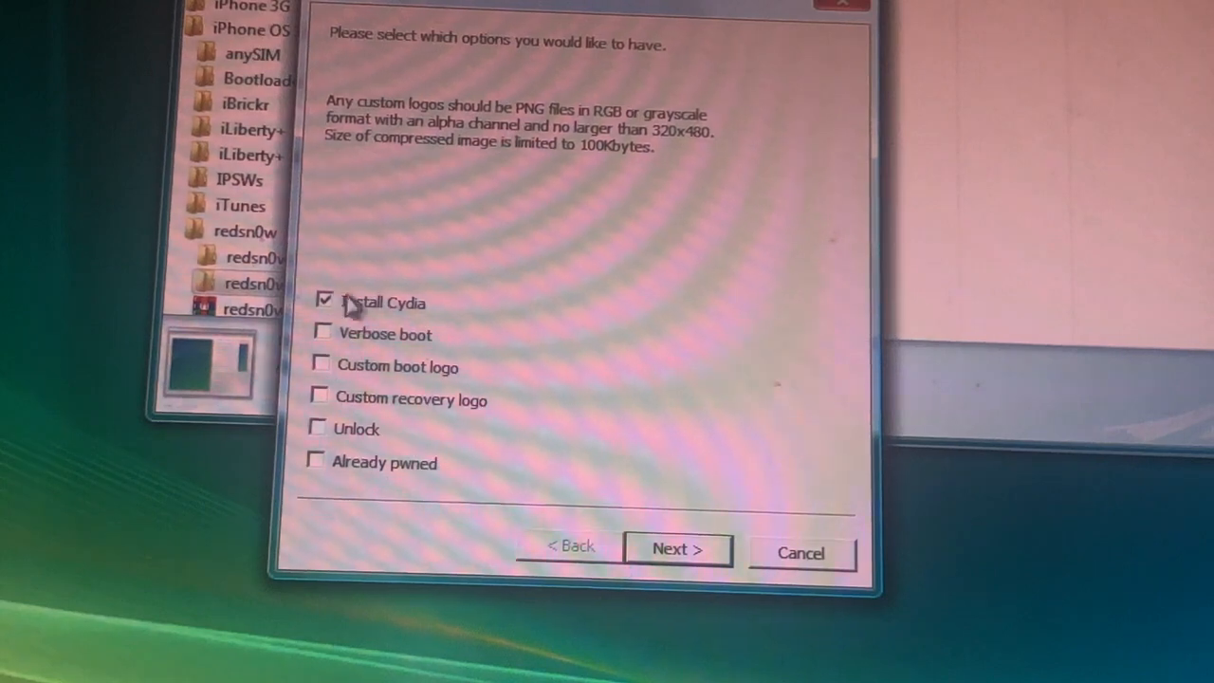
Step: Enable Unlock and browse to the downgrade kit's Bootloaders folder for the bootloader files
left_click(319, 427)
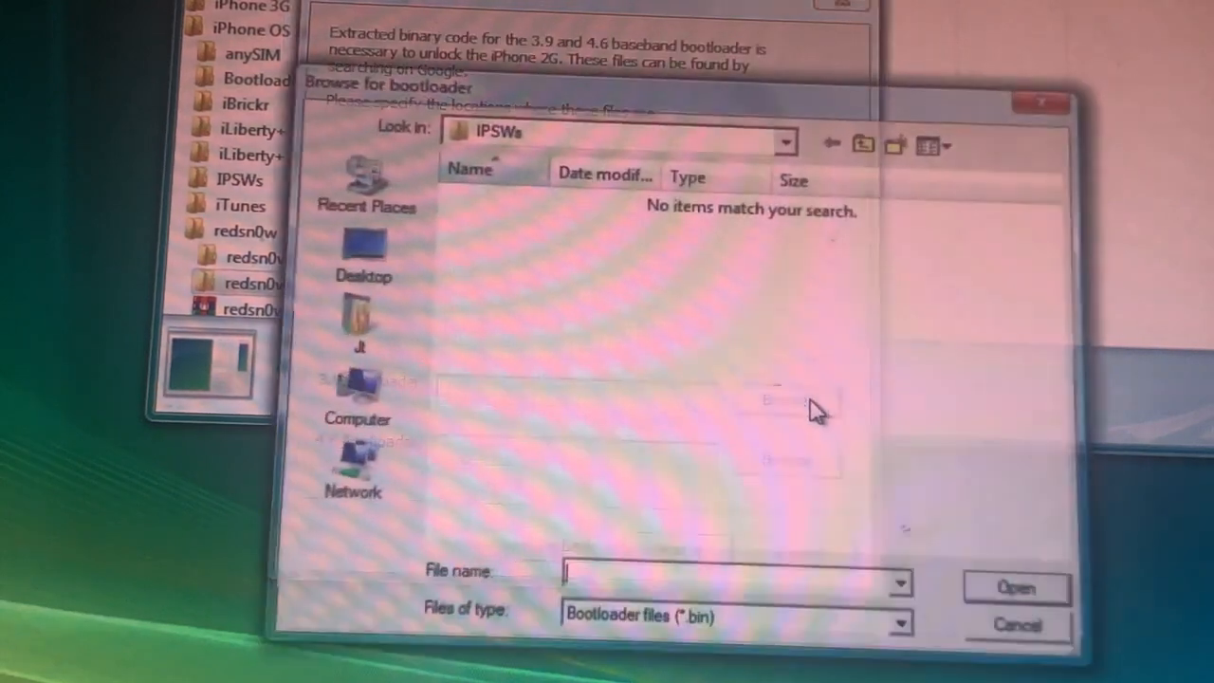
left_click(363, 251)
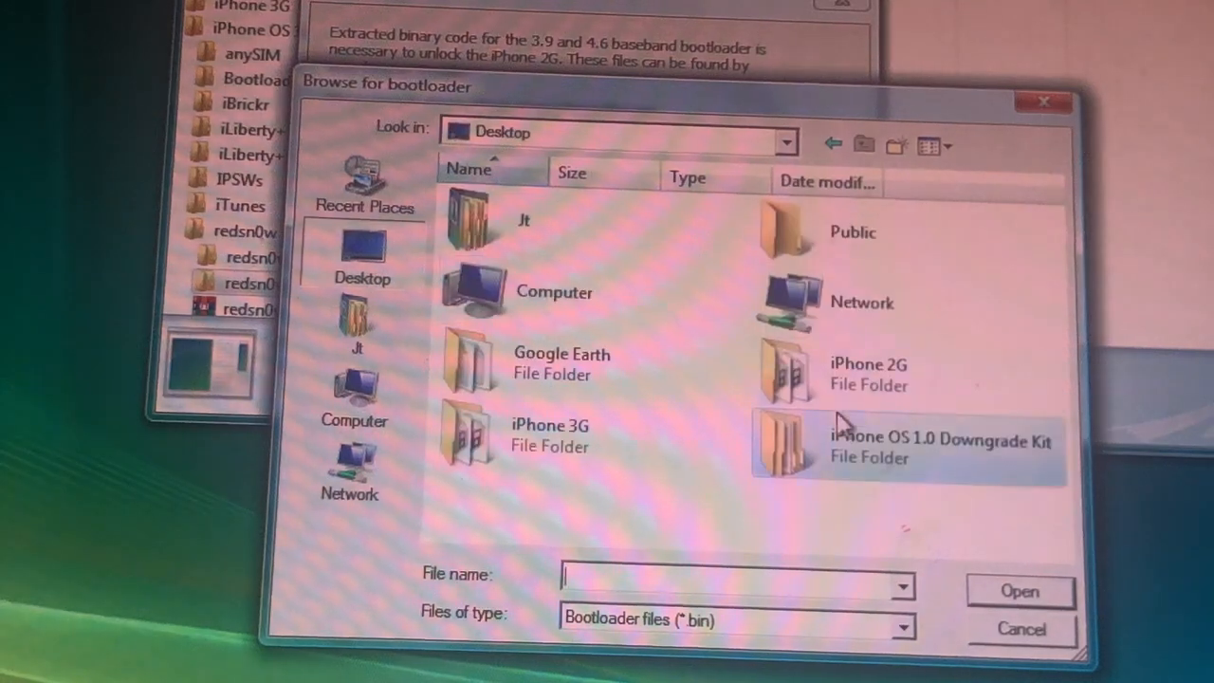
double_click(906, 446)
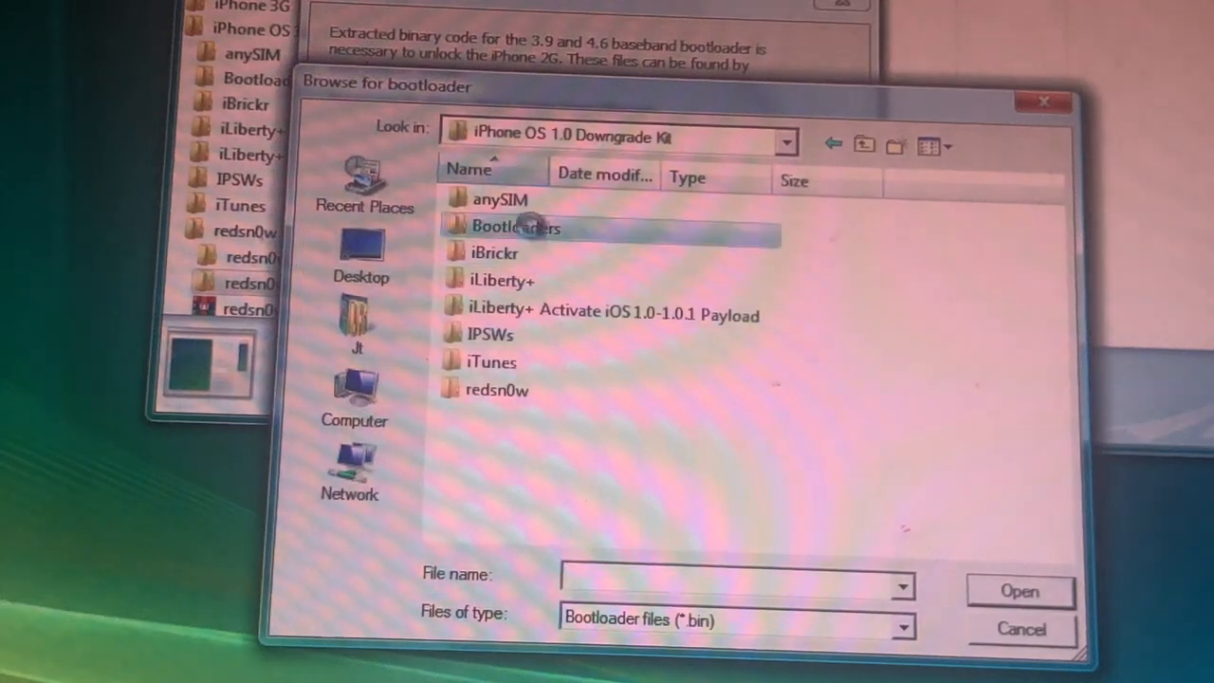
double_click(515, 226)
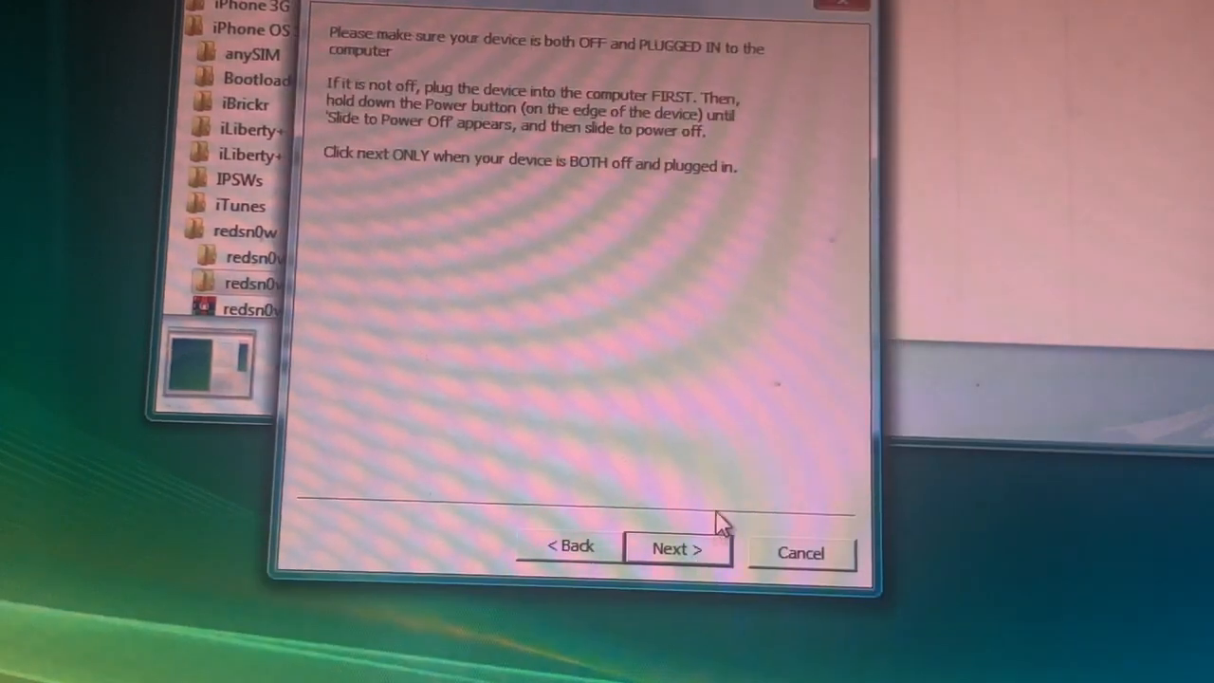
mouse_move(697, 485)
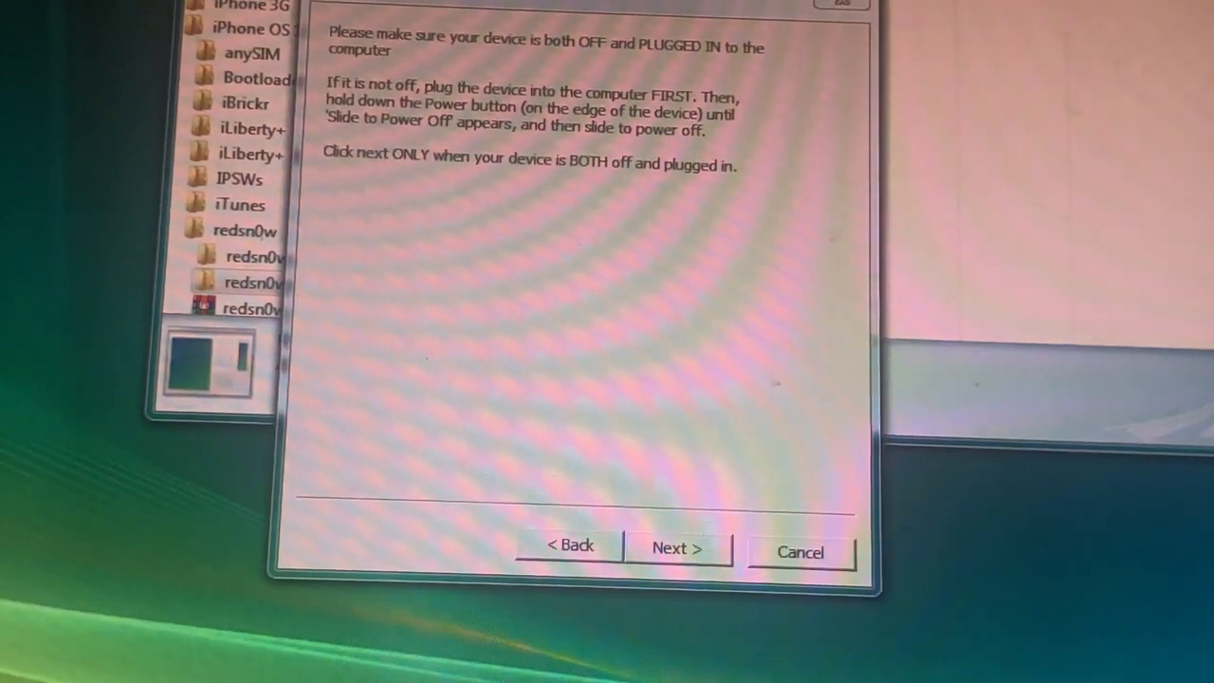
Step: Confirm in redsn0w that the iPhone is powered off and connected via USB
left_click(676, 548)
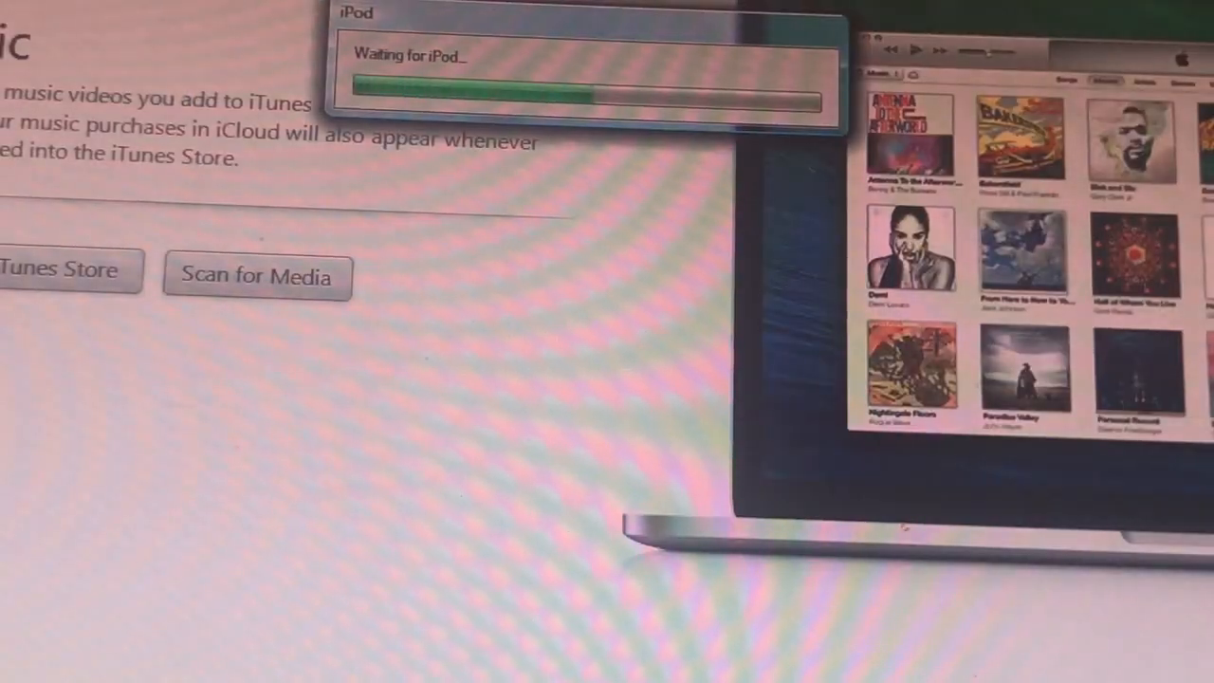